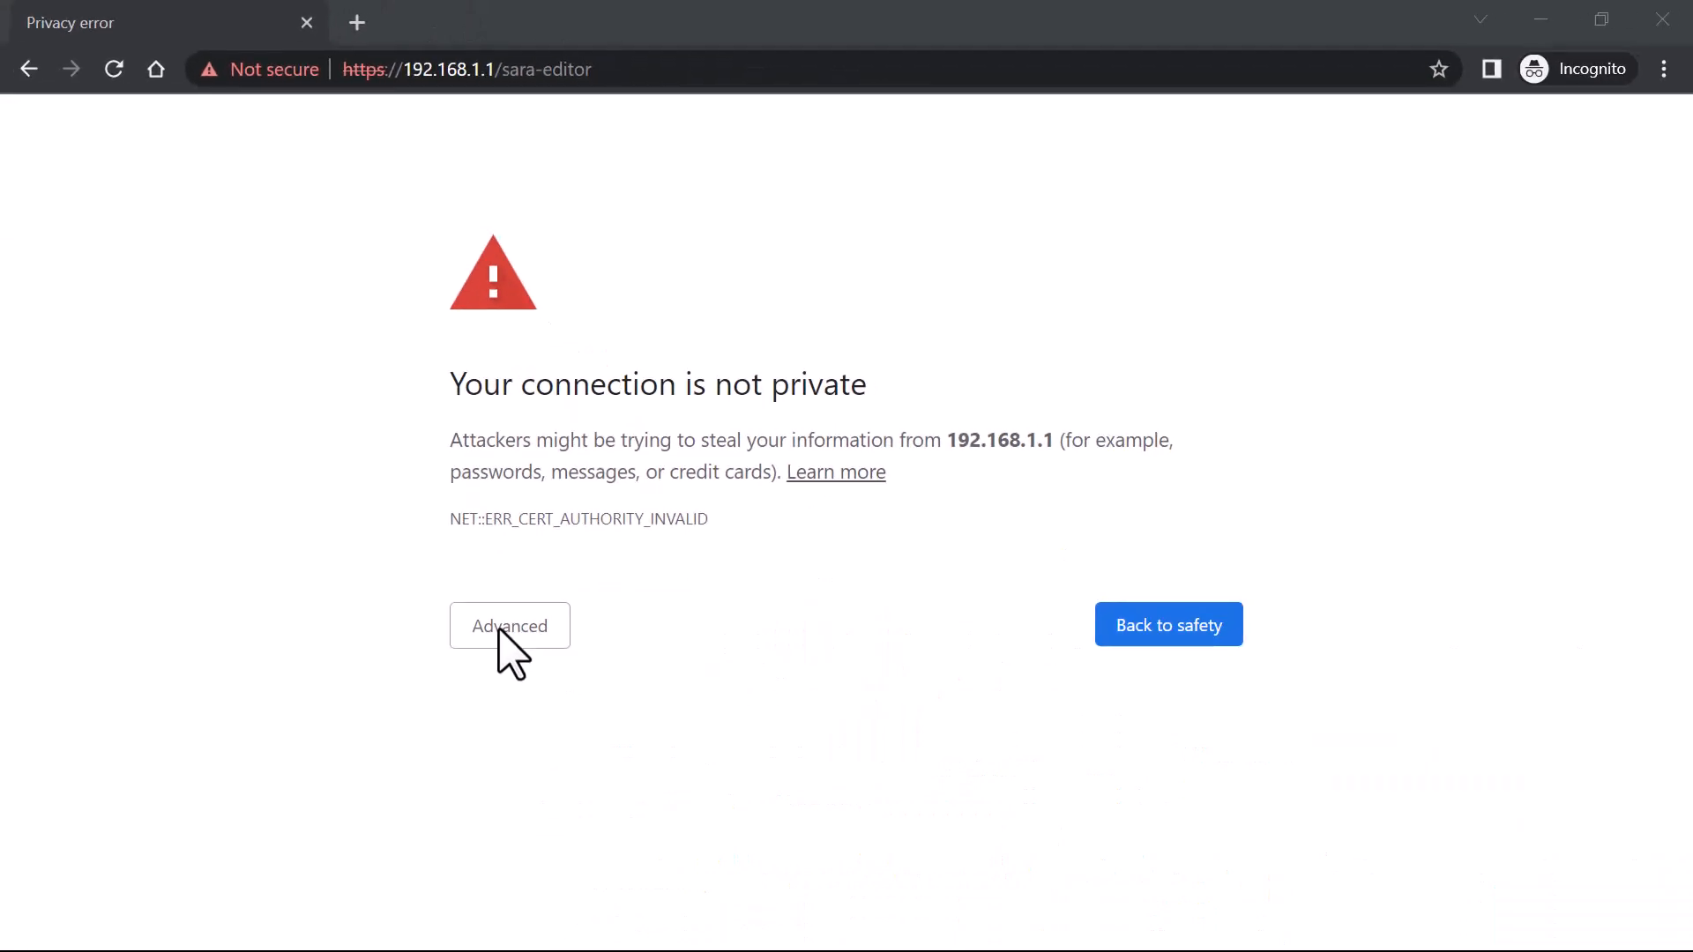
Bypass Chrome's certificate warning by proceeding to 192.168.1.1 (unsafe).
click(510, 626)
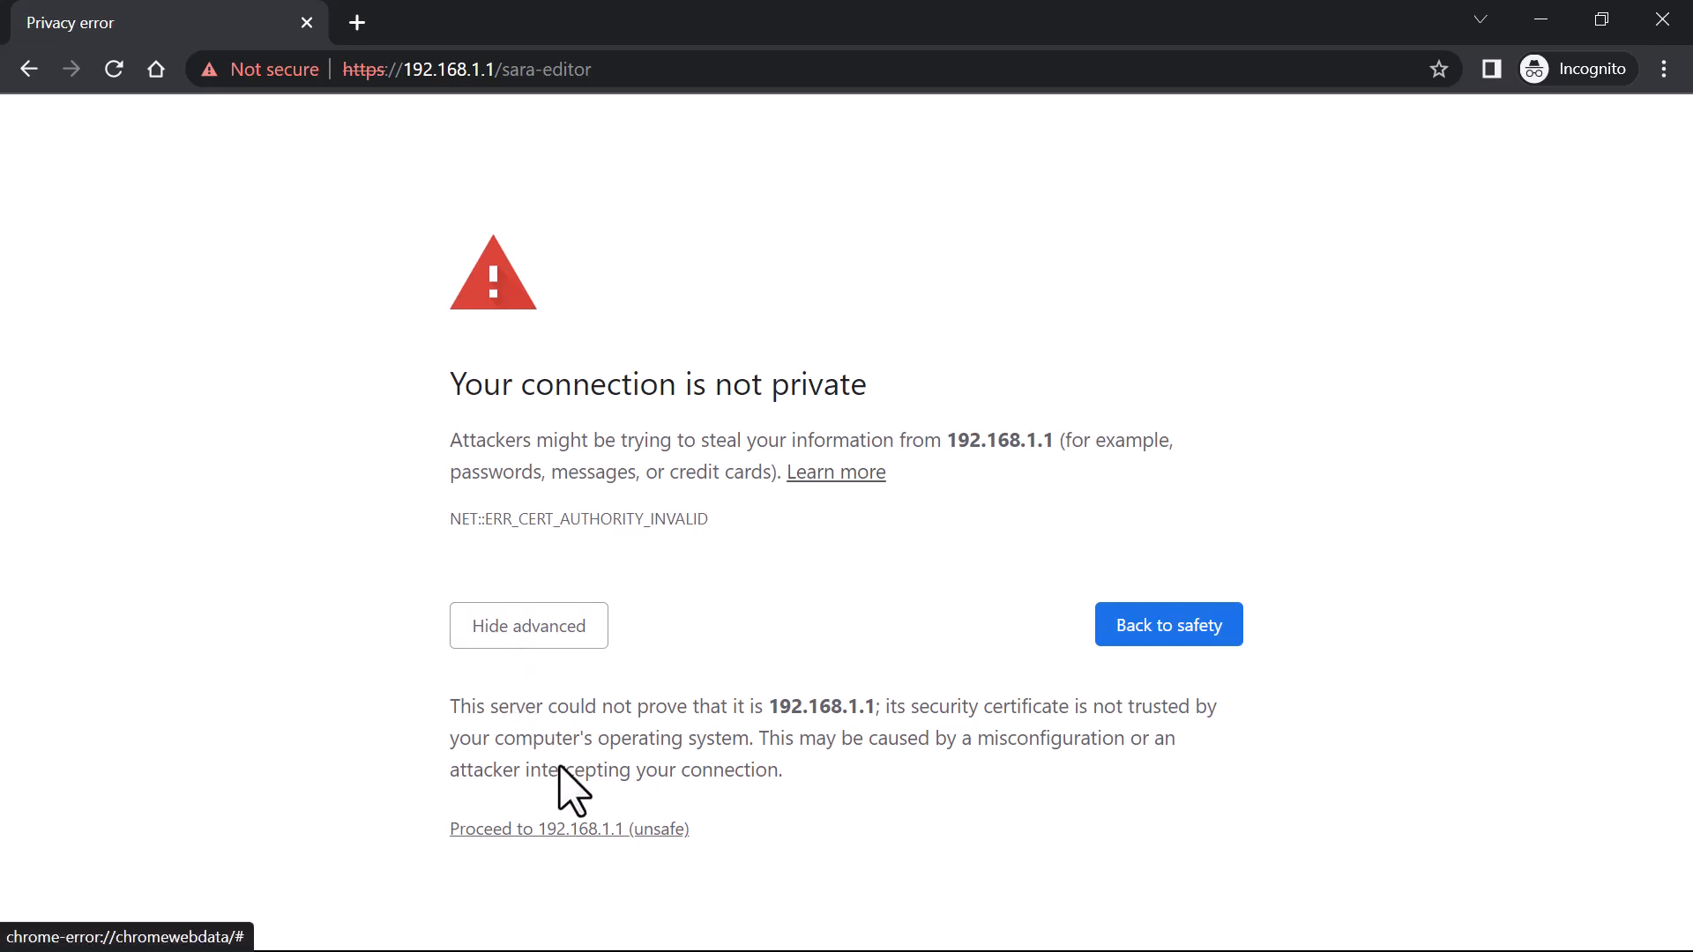
click(569, 829)
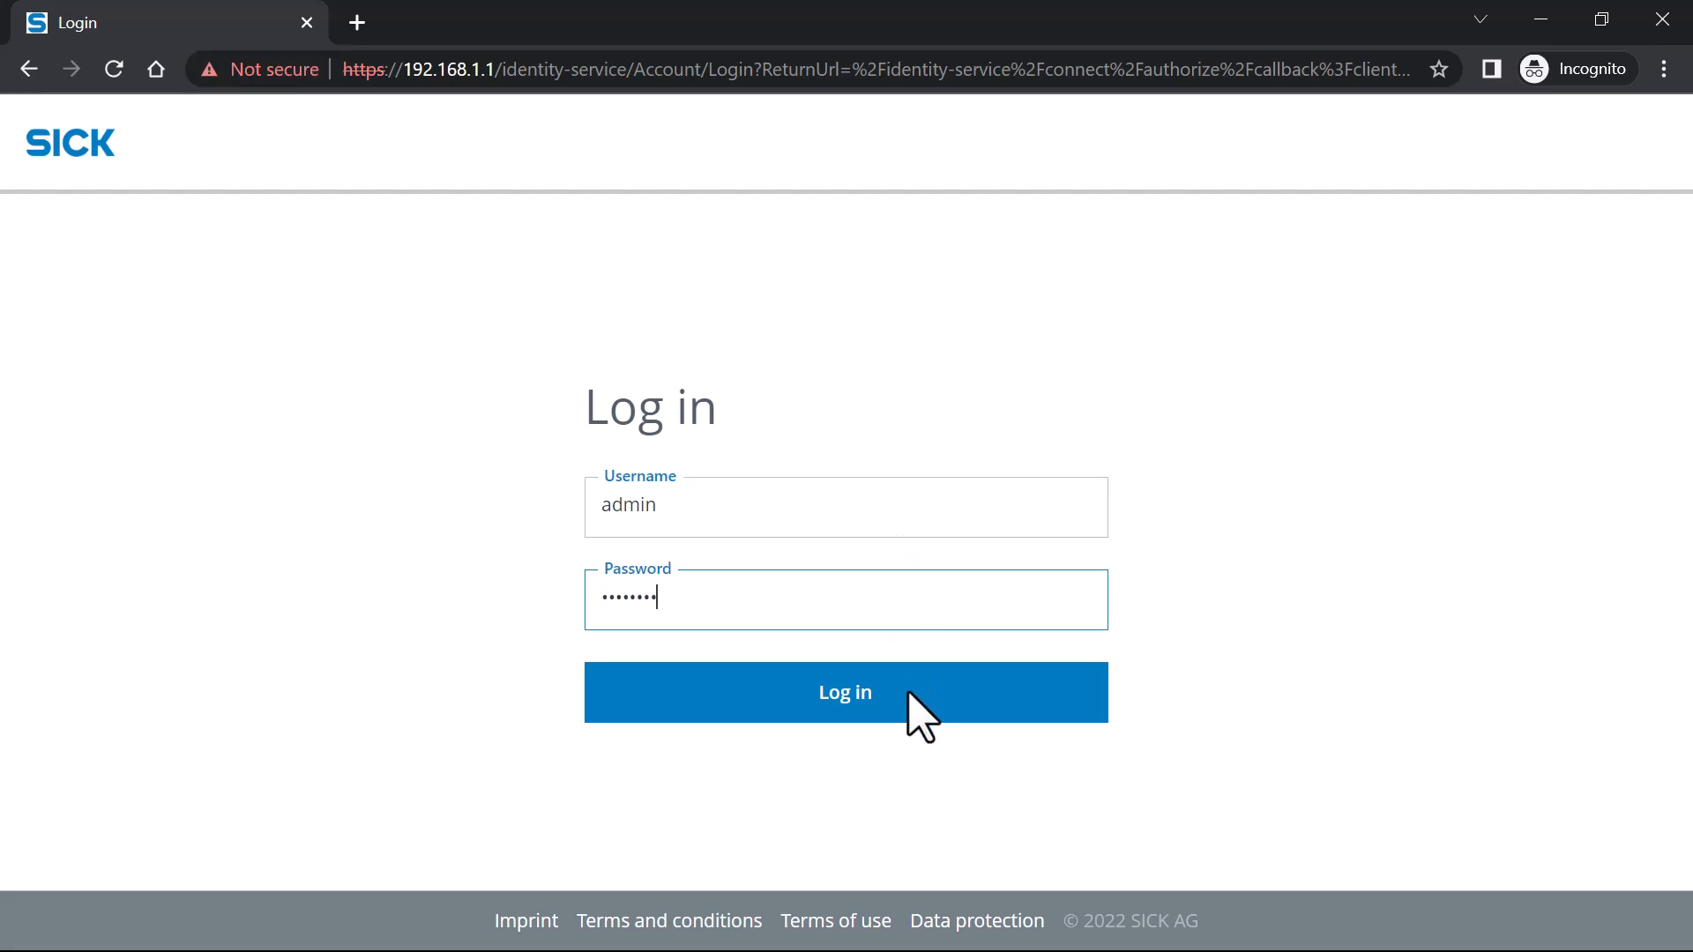
Log in to SICK AR Assistant Editor with the filled-in credentials.
click(844, 692)
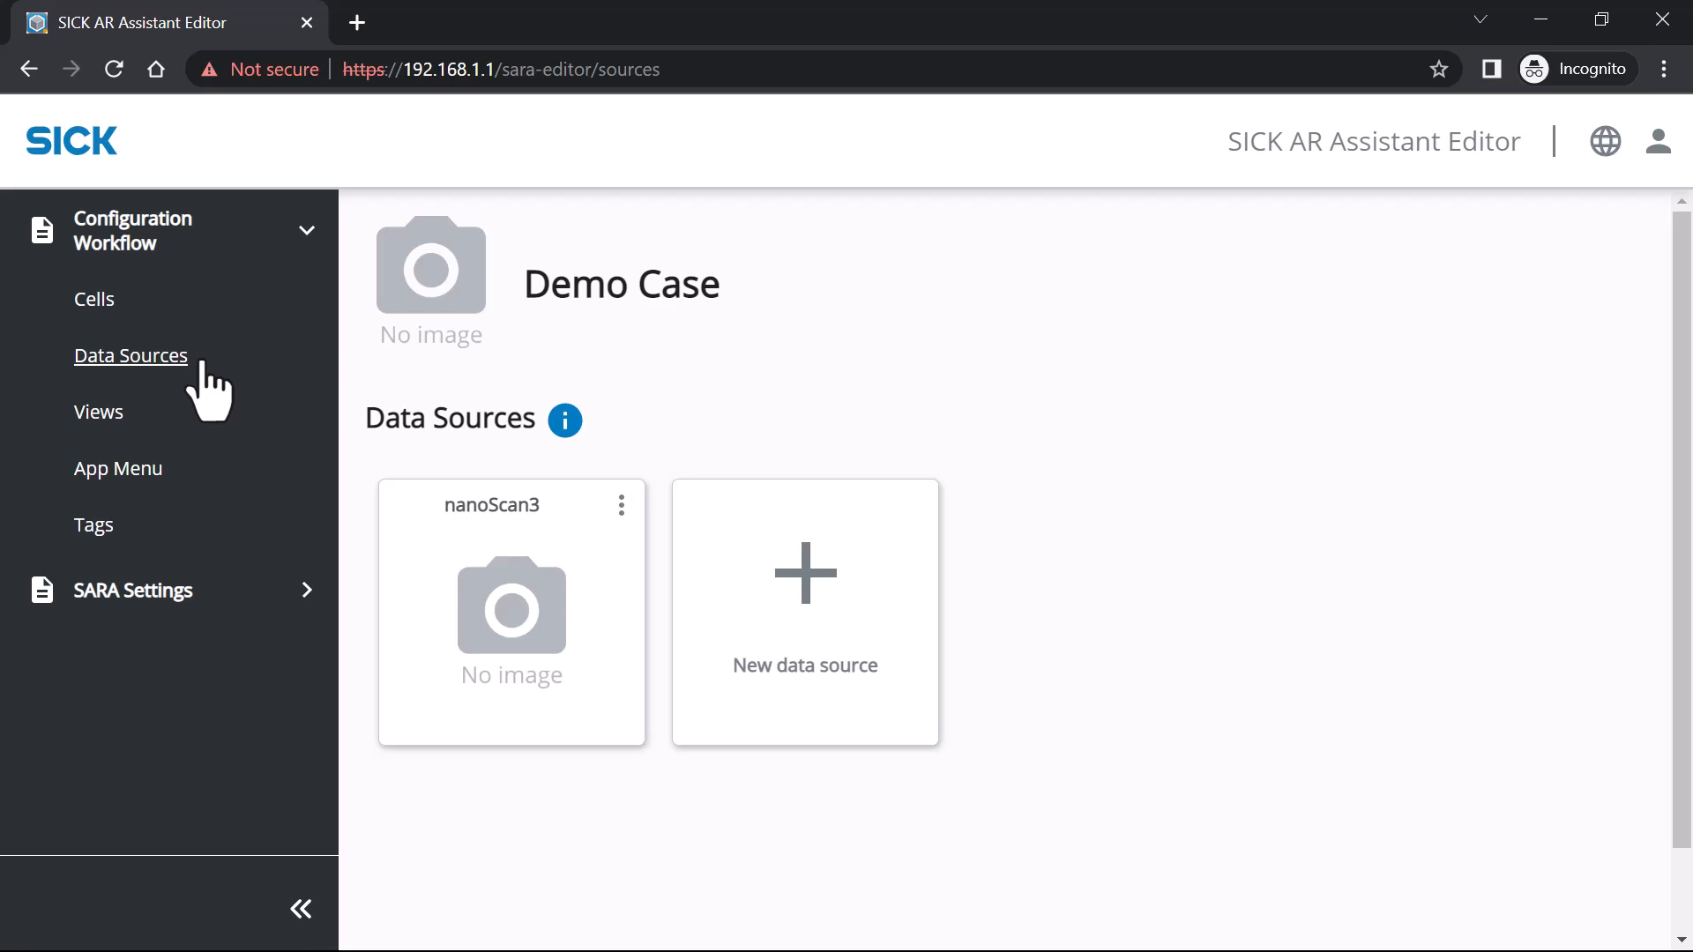
mouse_move(395, 476)
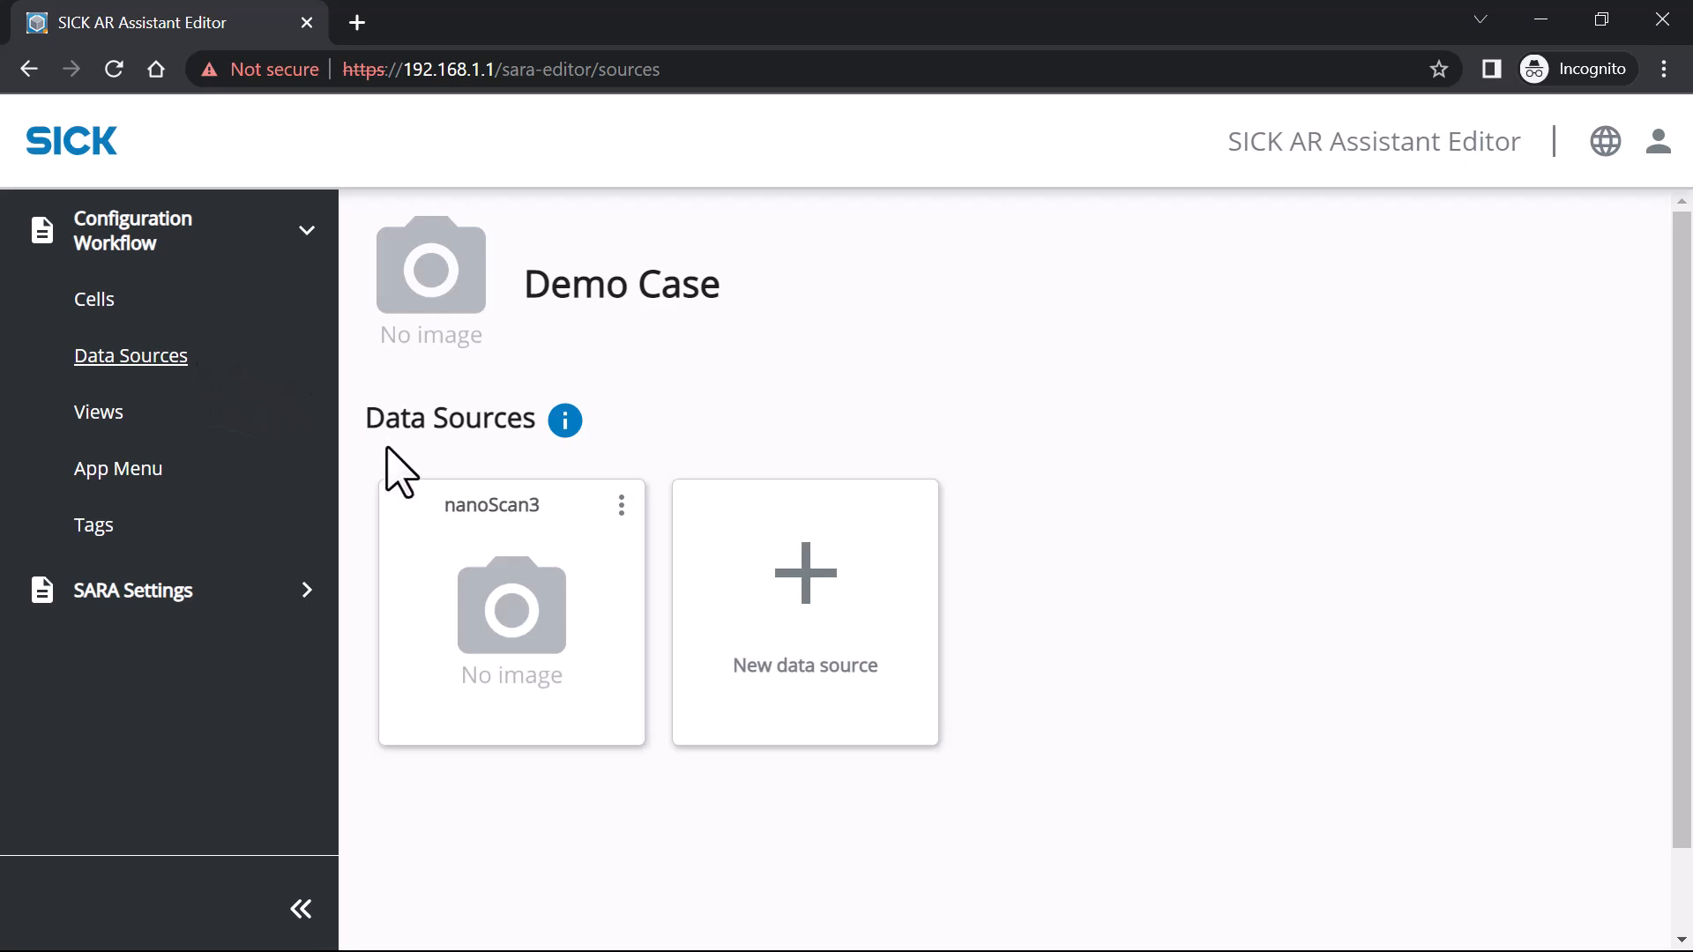
Add a new data source and enter 'Machine' as its name.
click(805, 588)
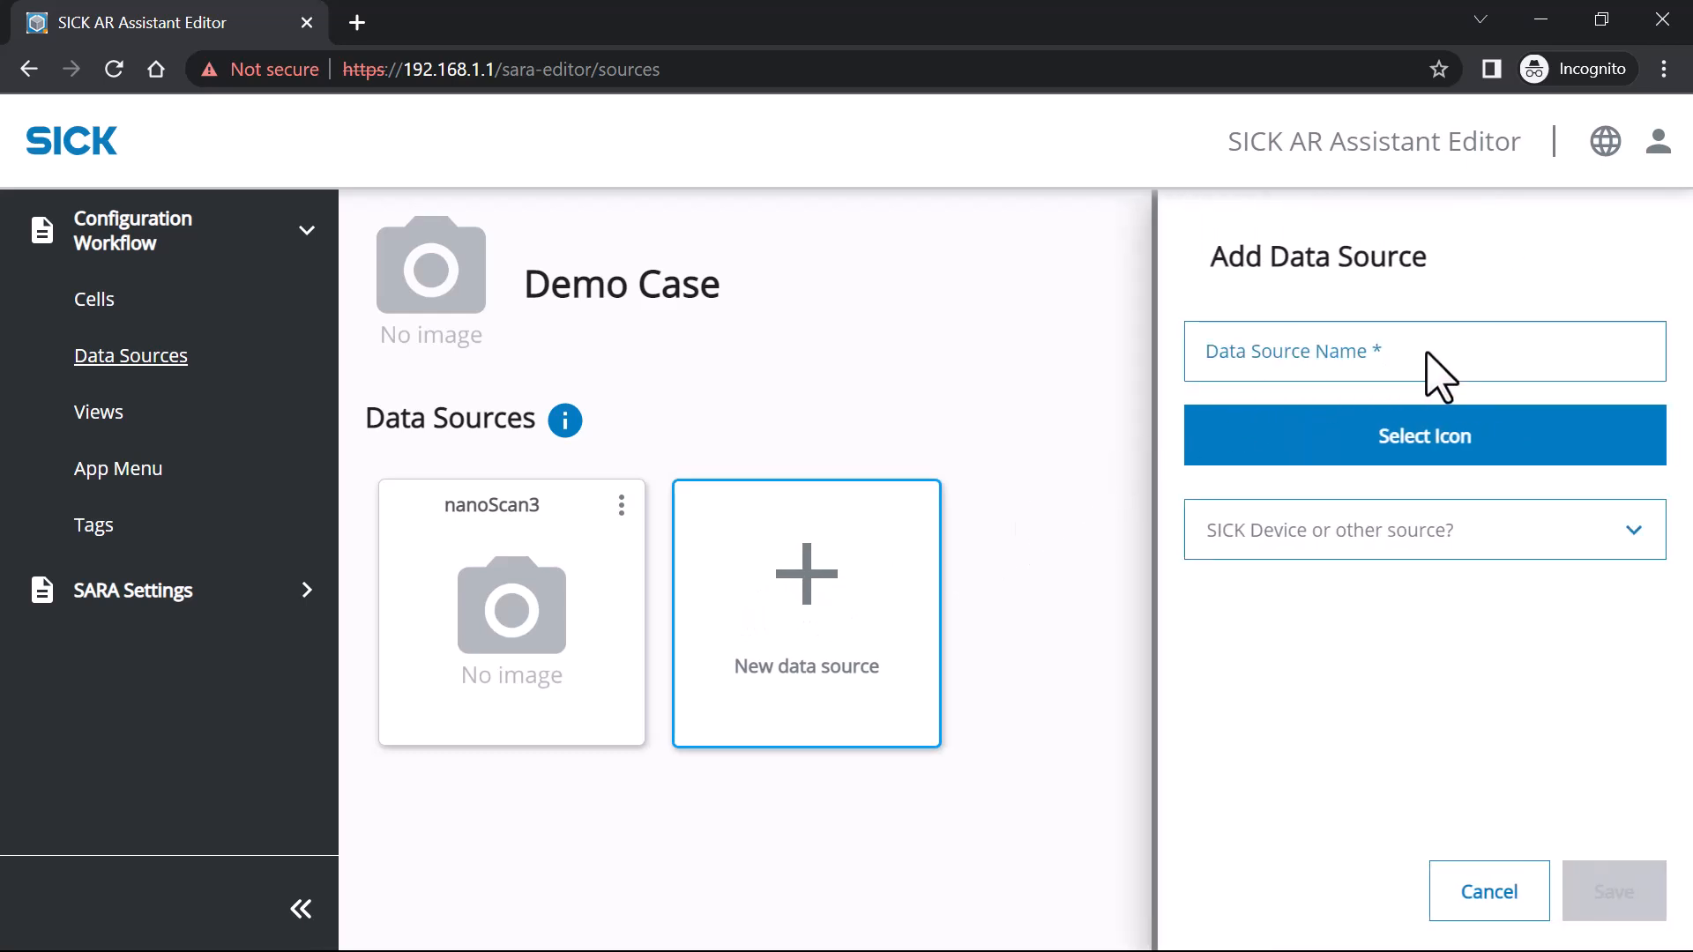
click(1425, 351)
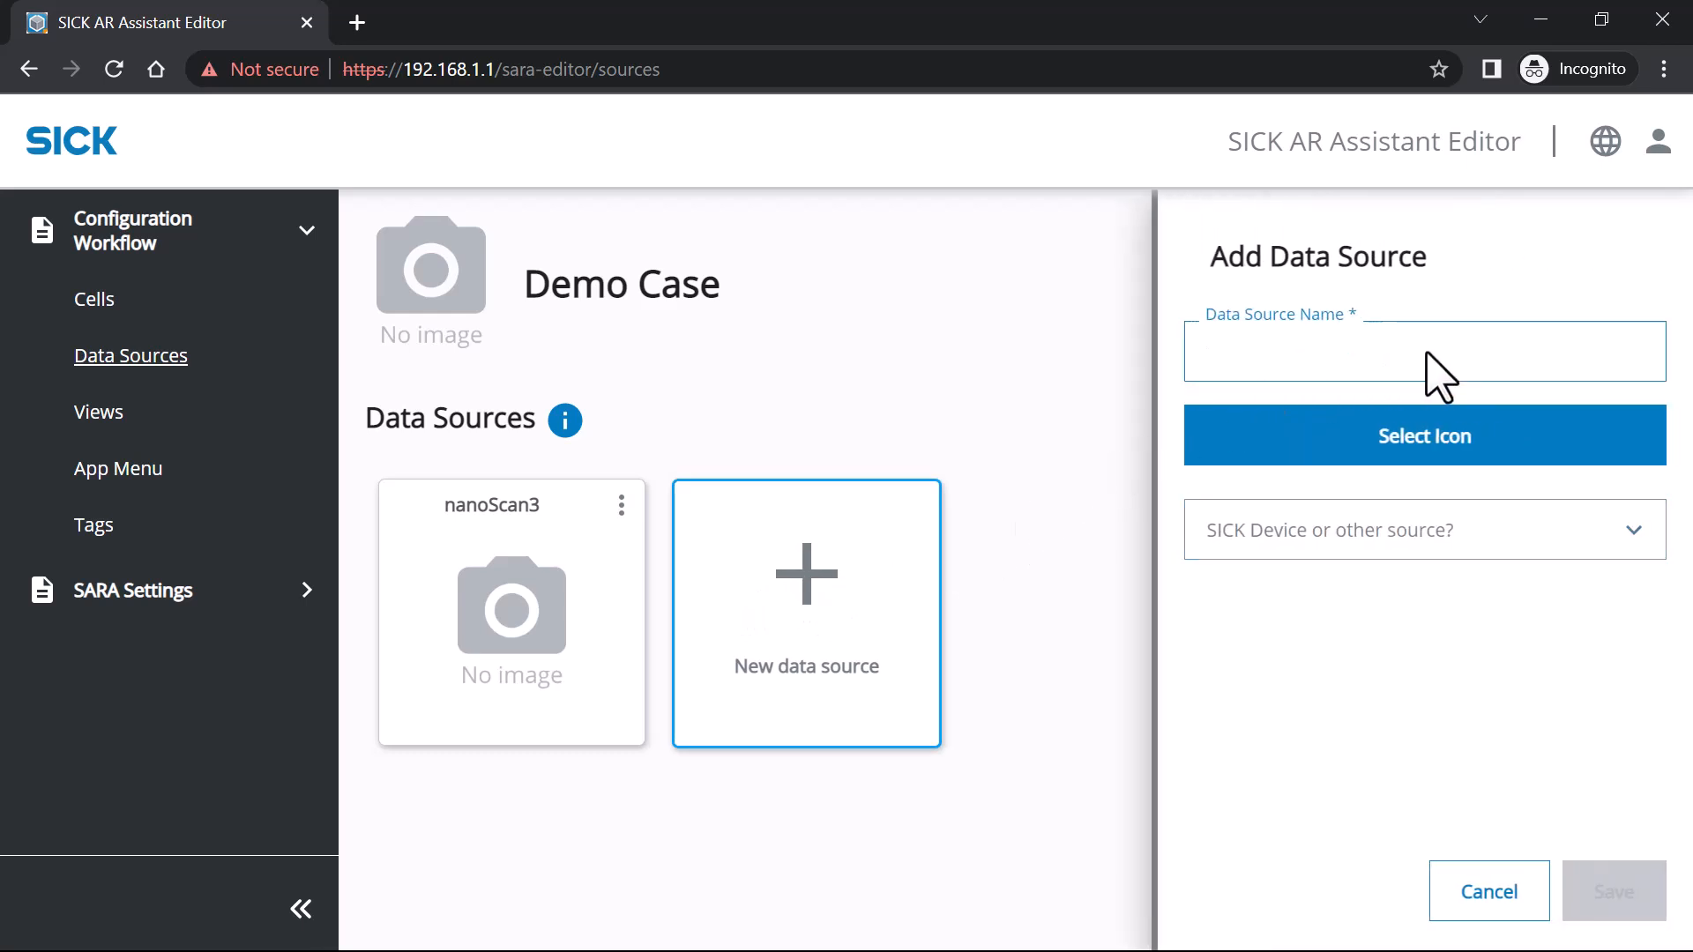
text(Machi)
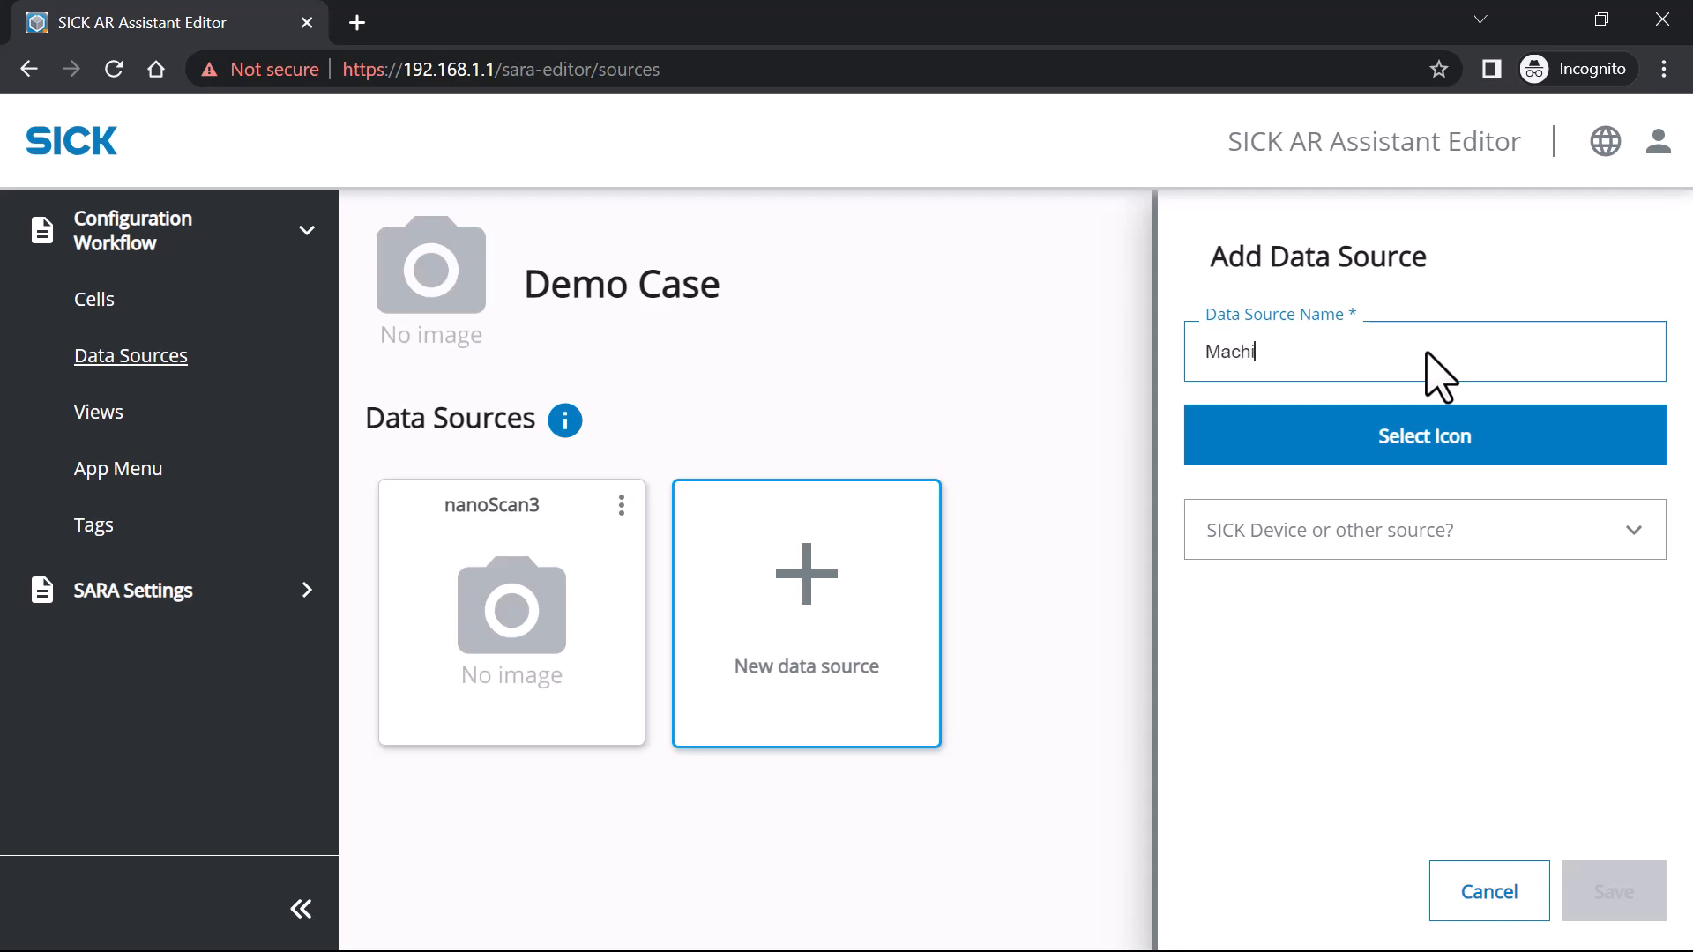
text(ne)
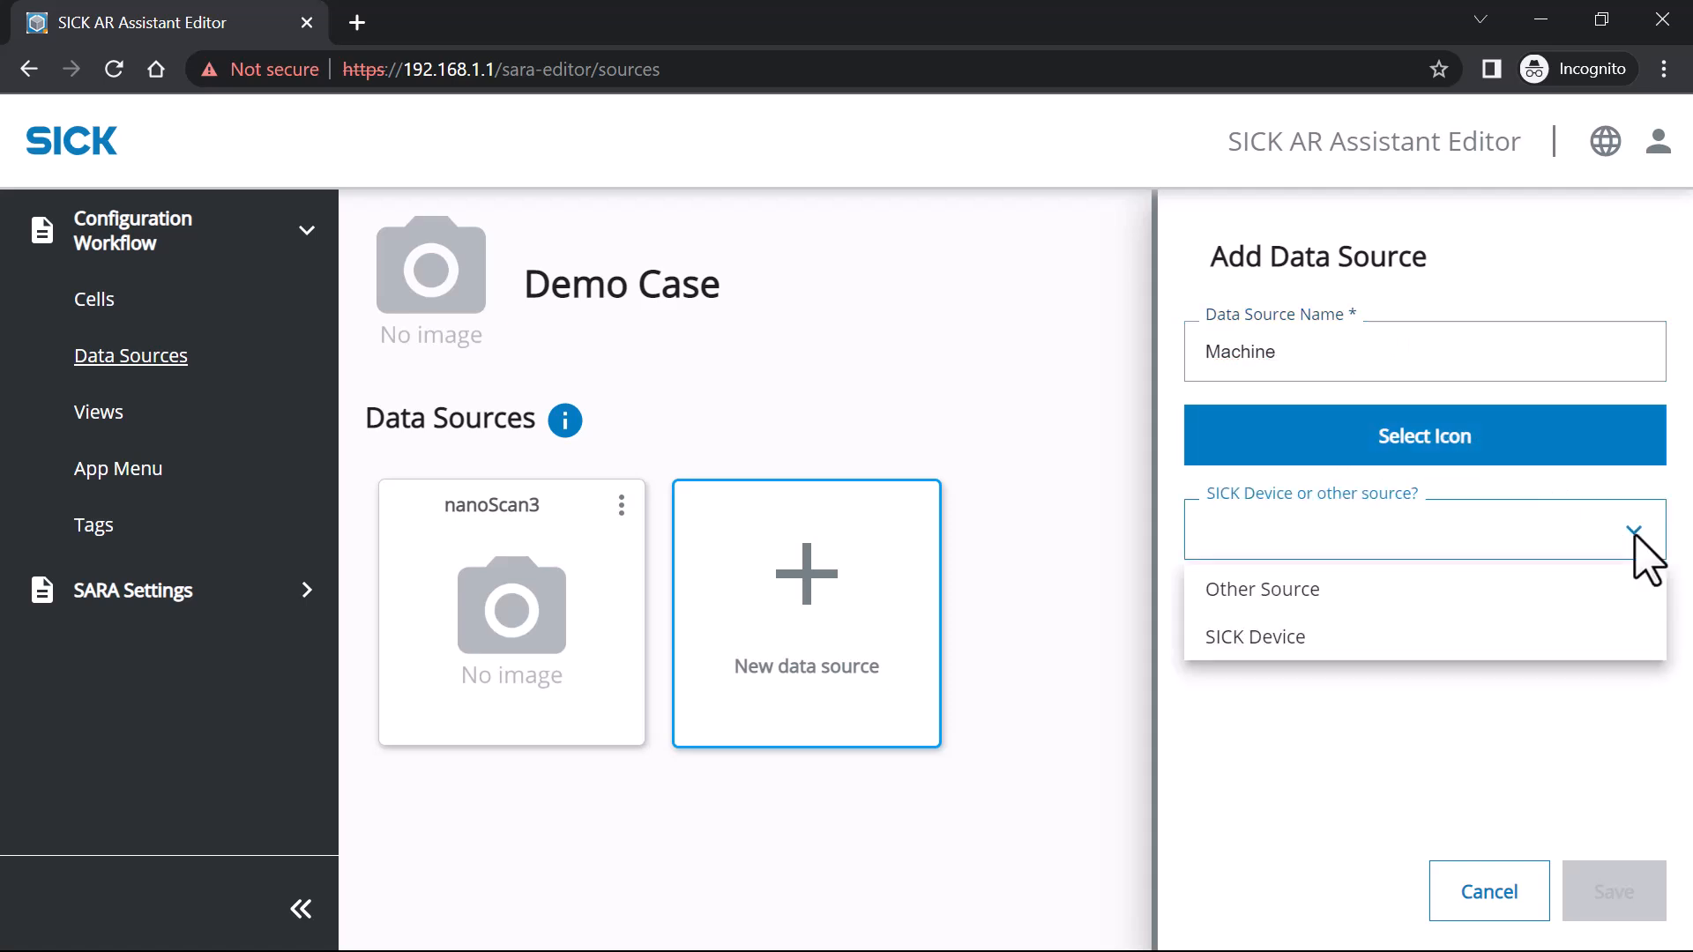
Set Machine to Other Source with a GlueLevel Basic Value data row and MQTT topic.
click(1262, 589)
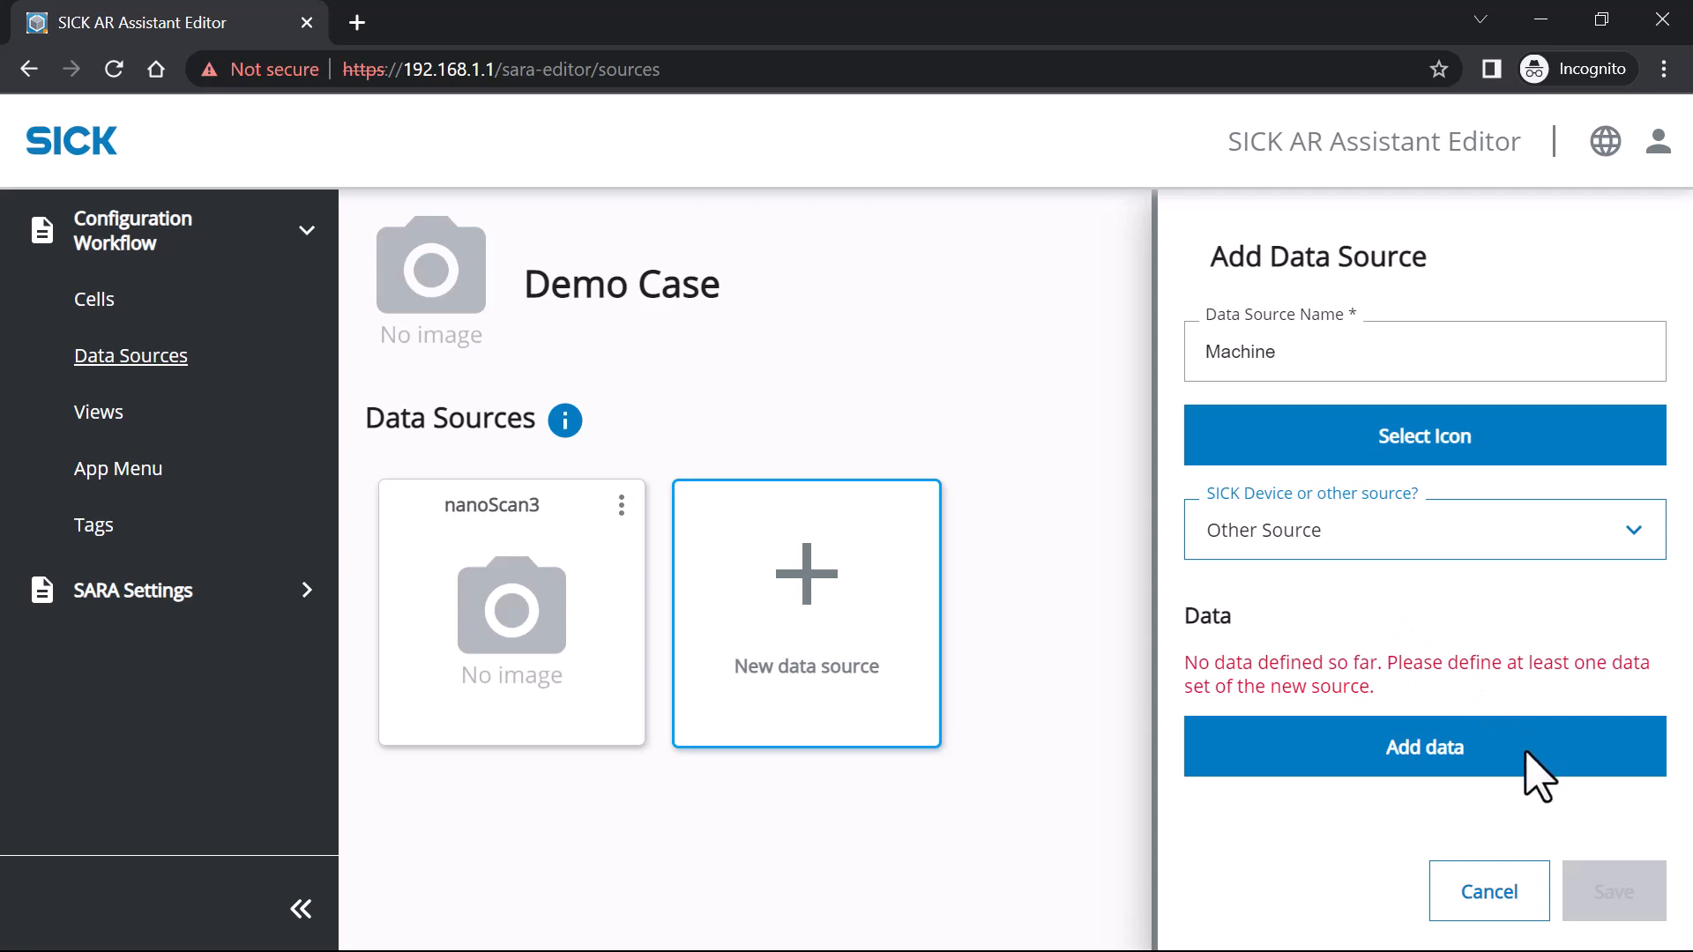
click(1423, 772)
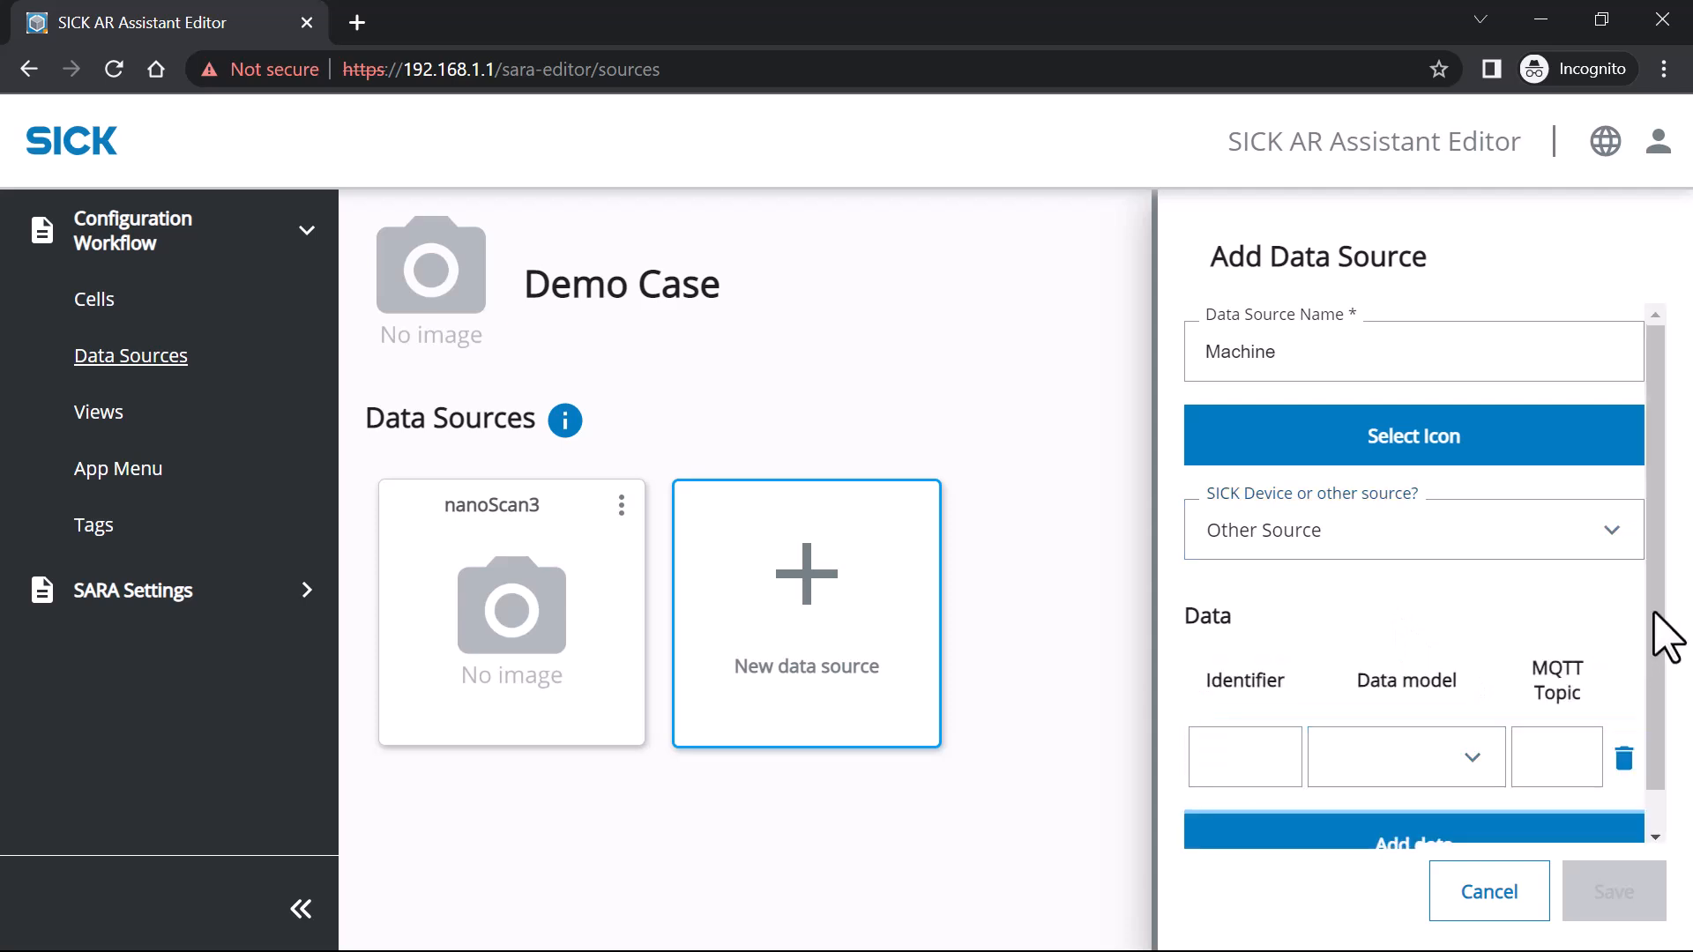
text(G)
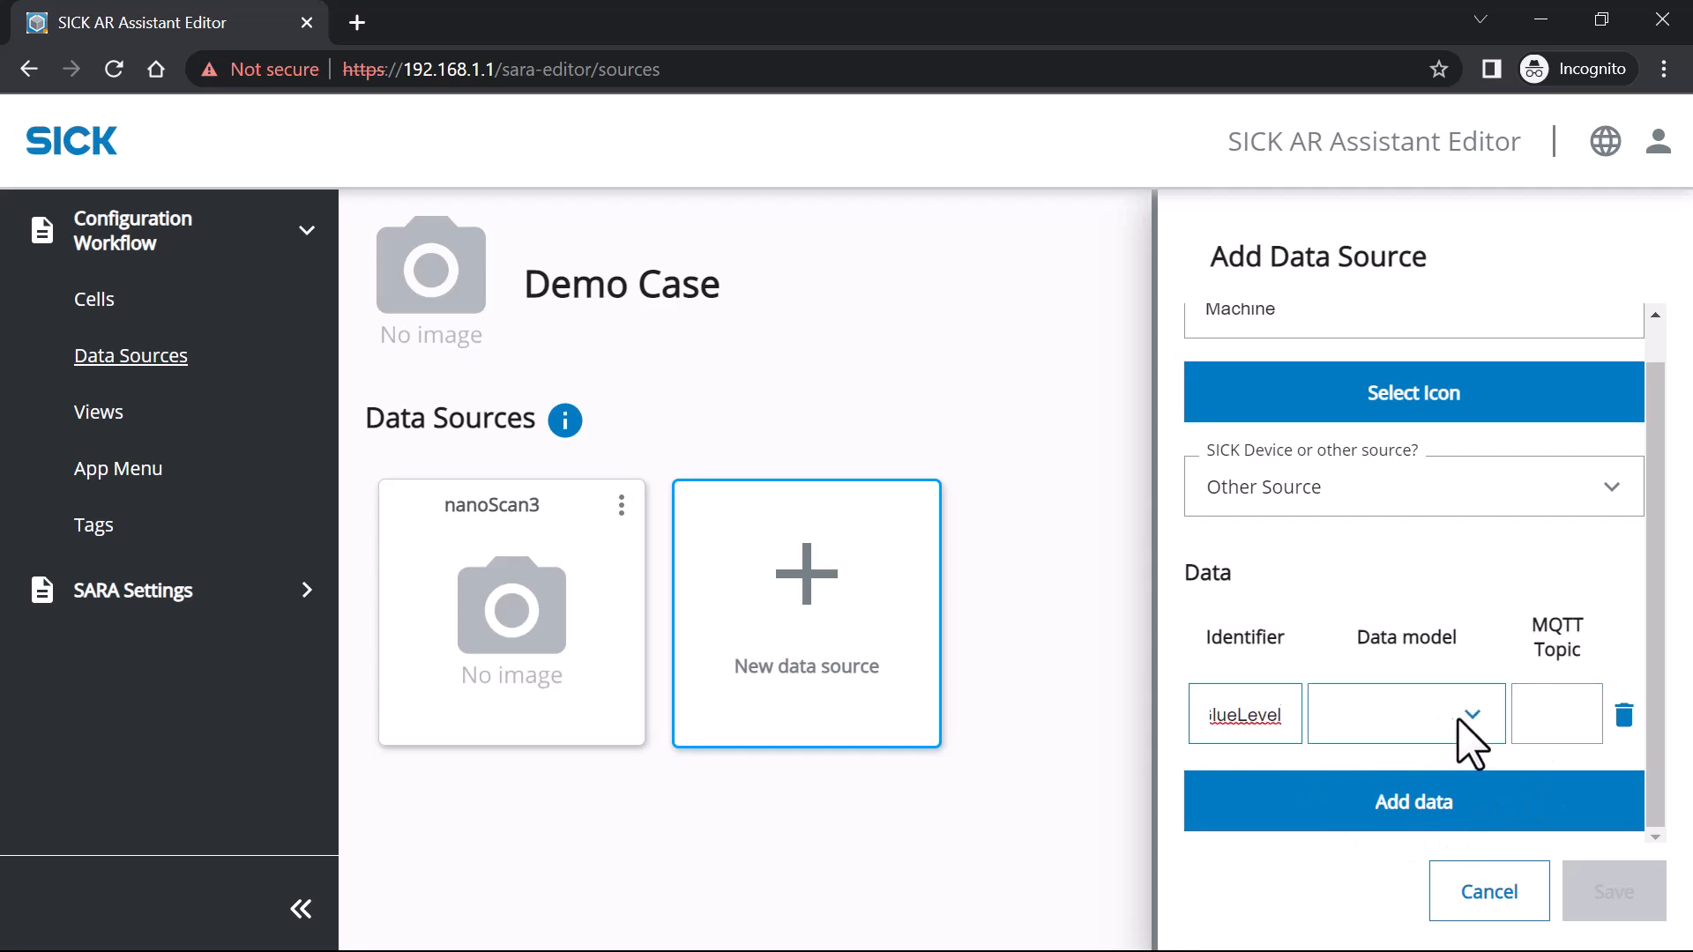
click(1406, 714)
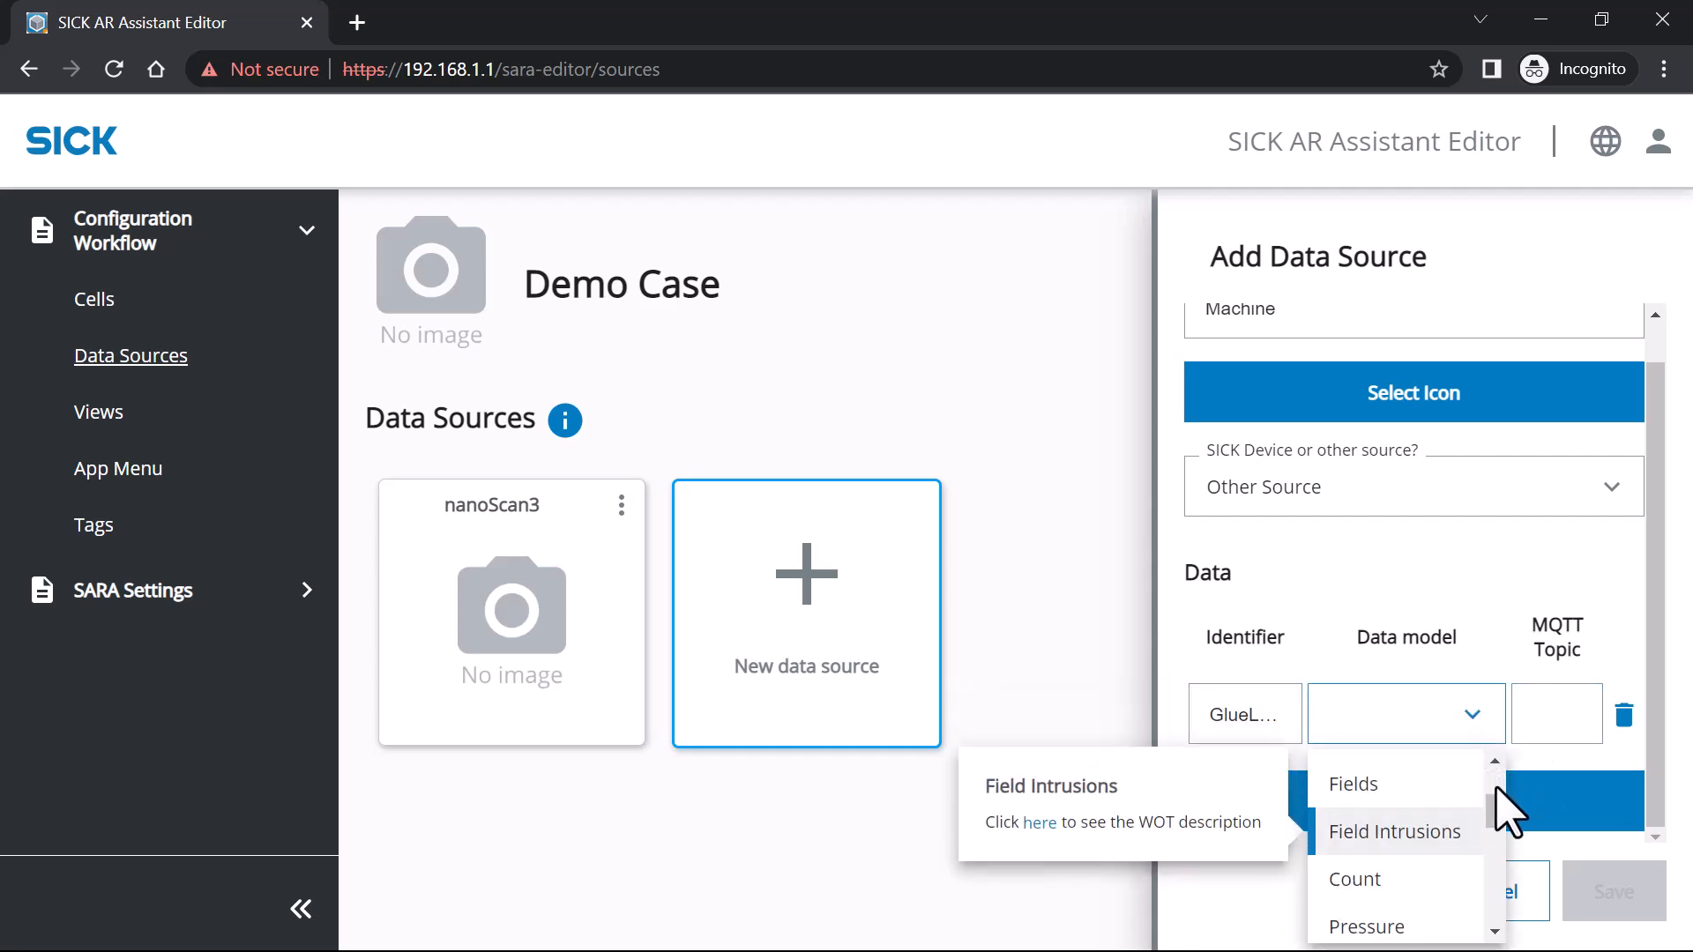
scroll(down, 3)
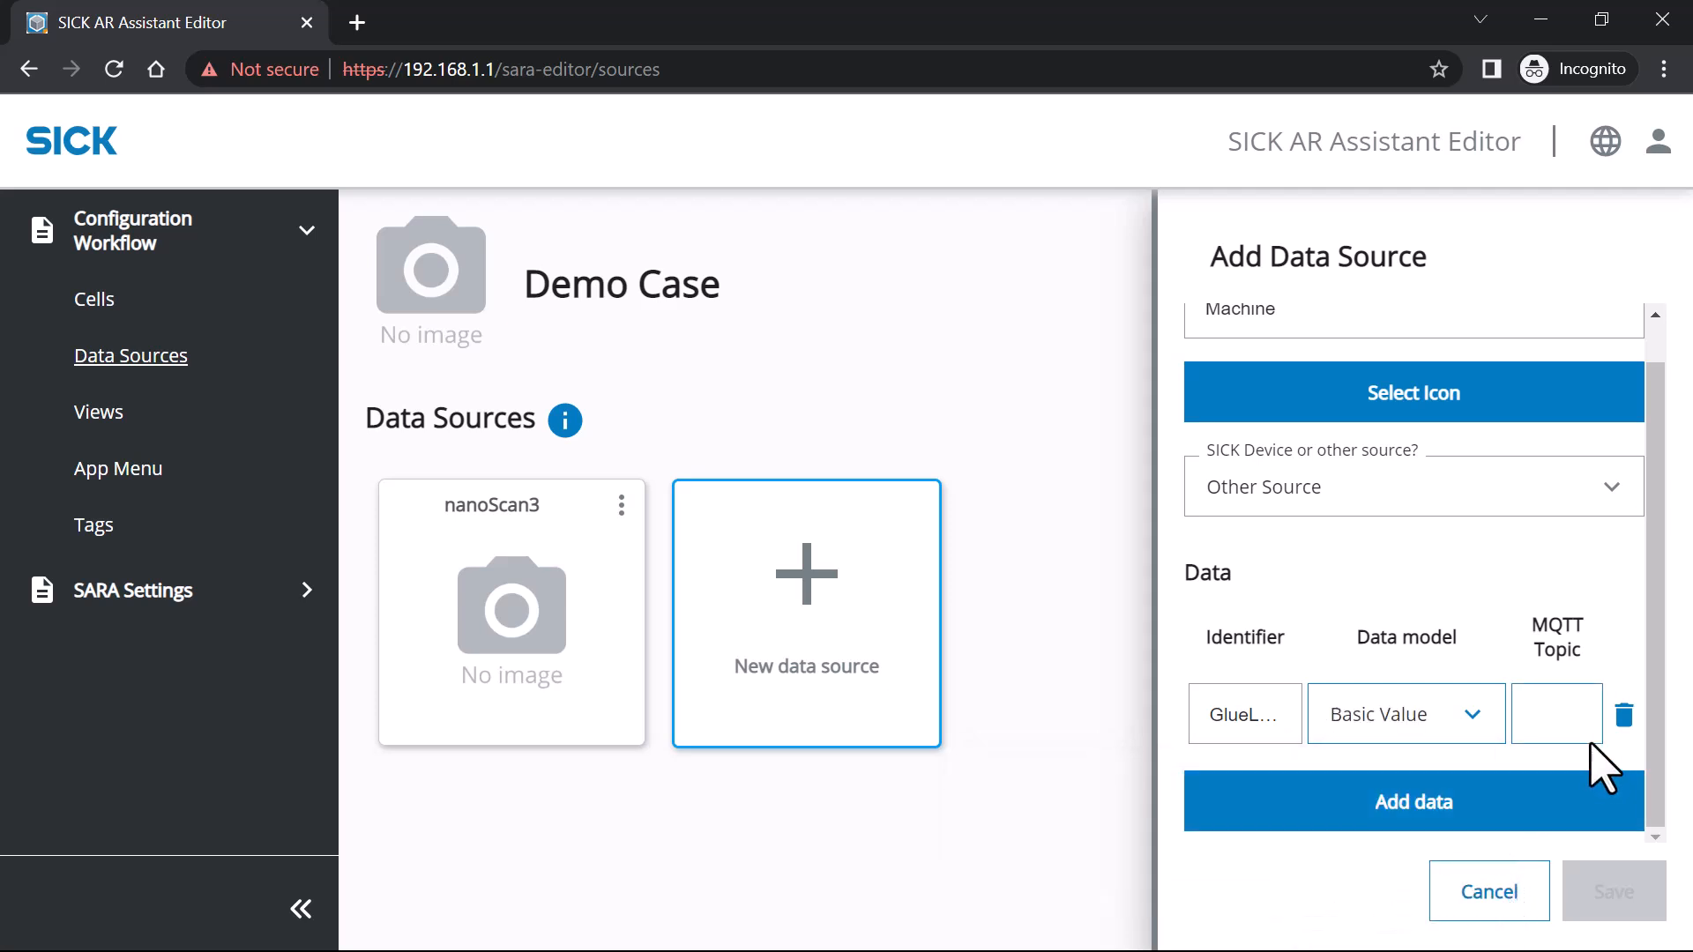
text(Machine)
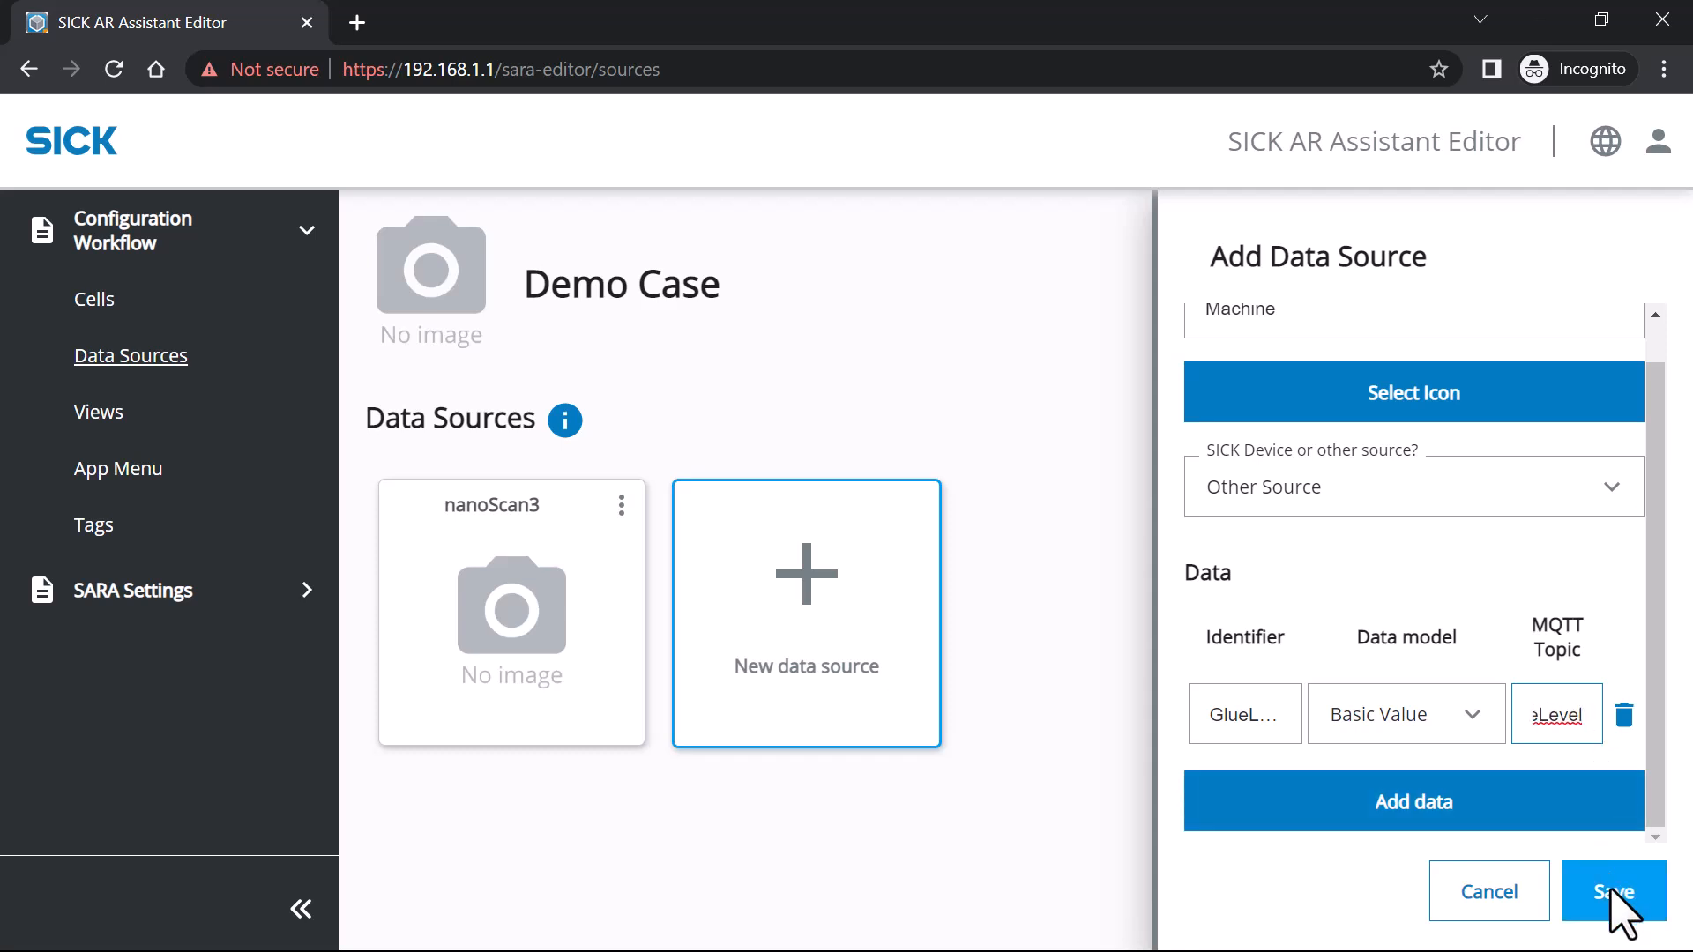
Save the Machine data source and select its new tile in Data Sources.
click(1609, 891)
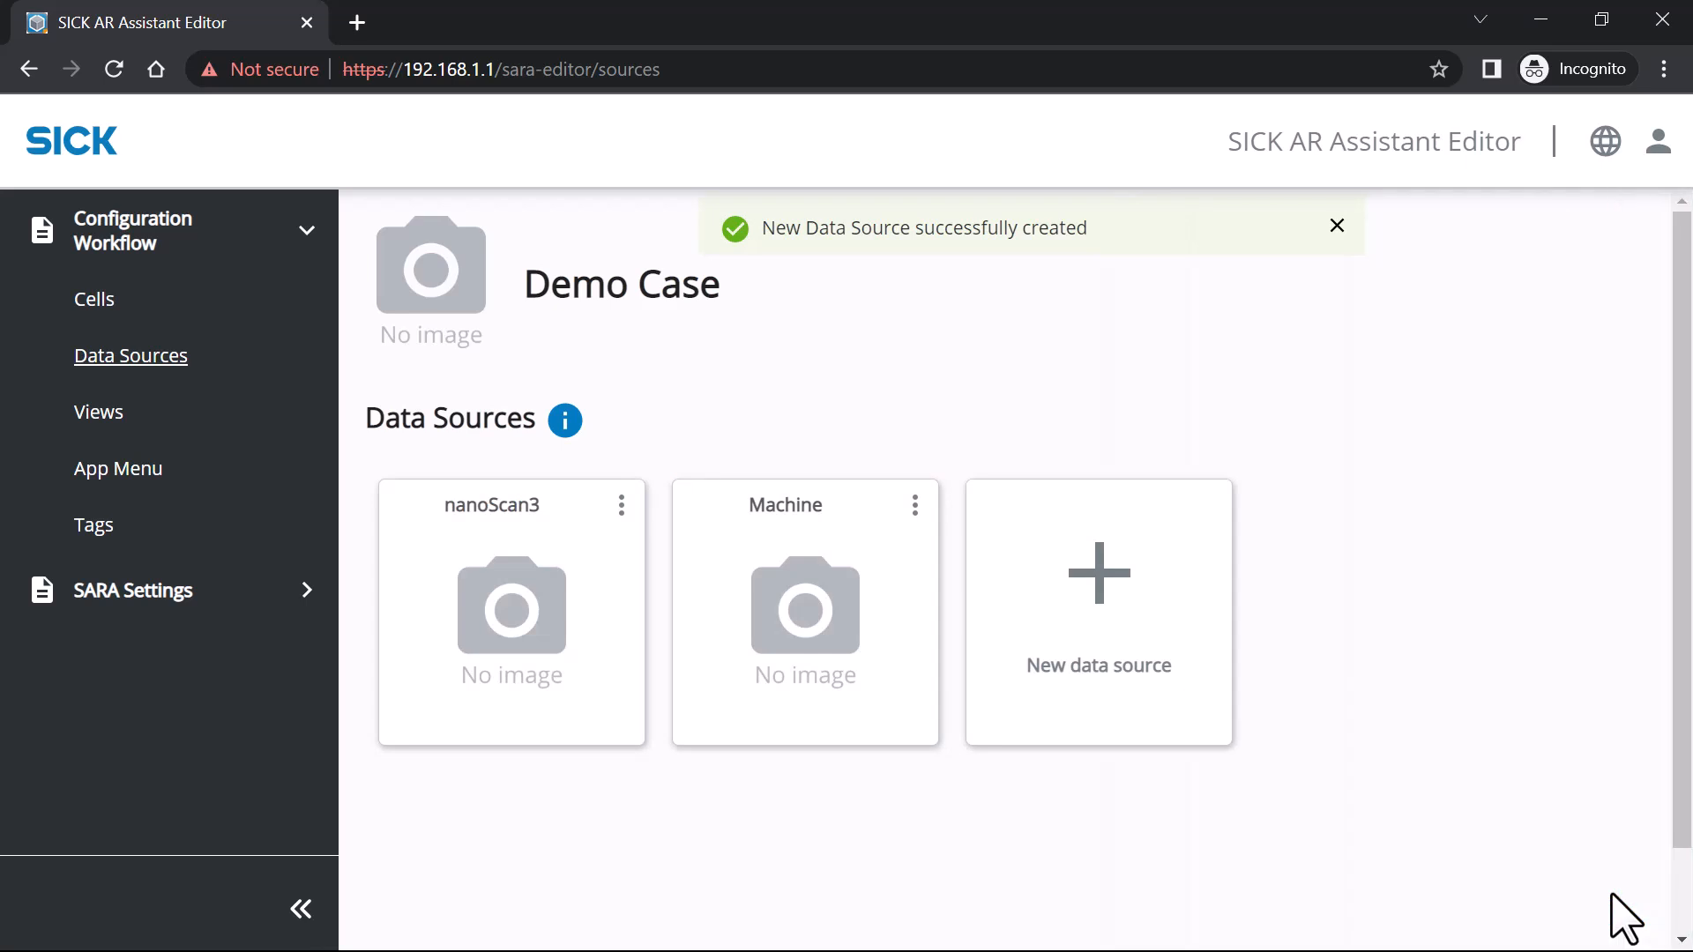
click(805, 612)
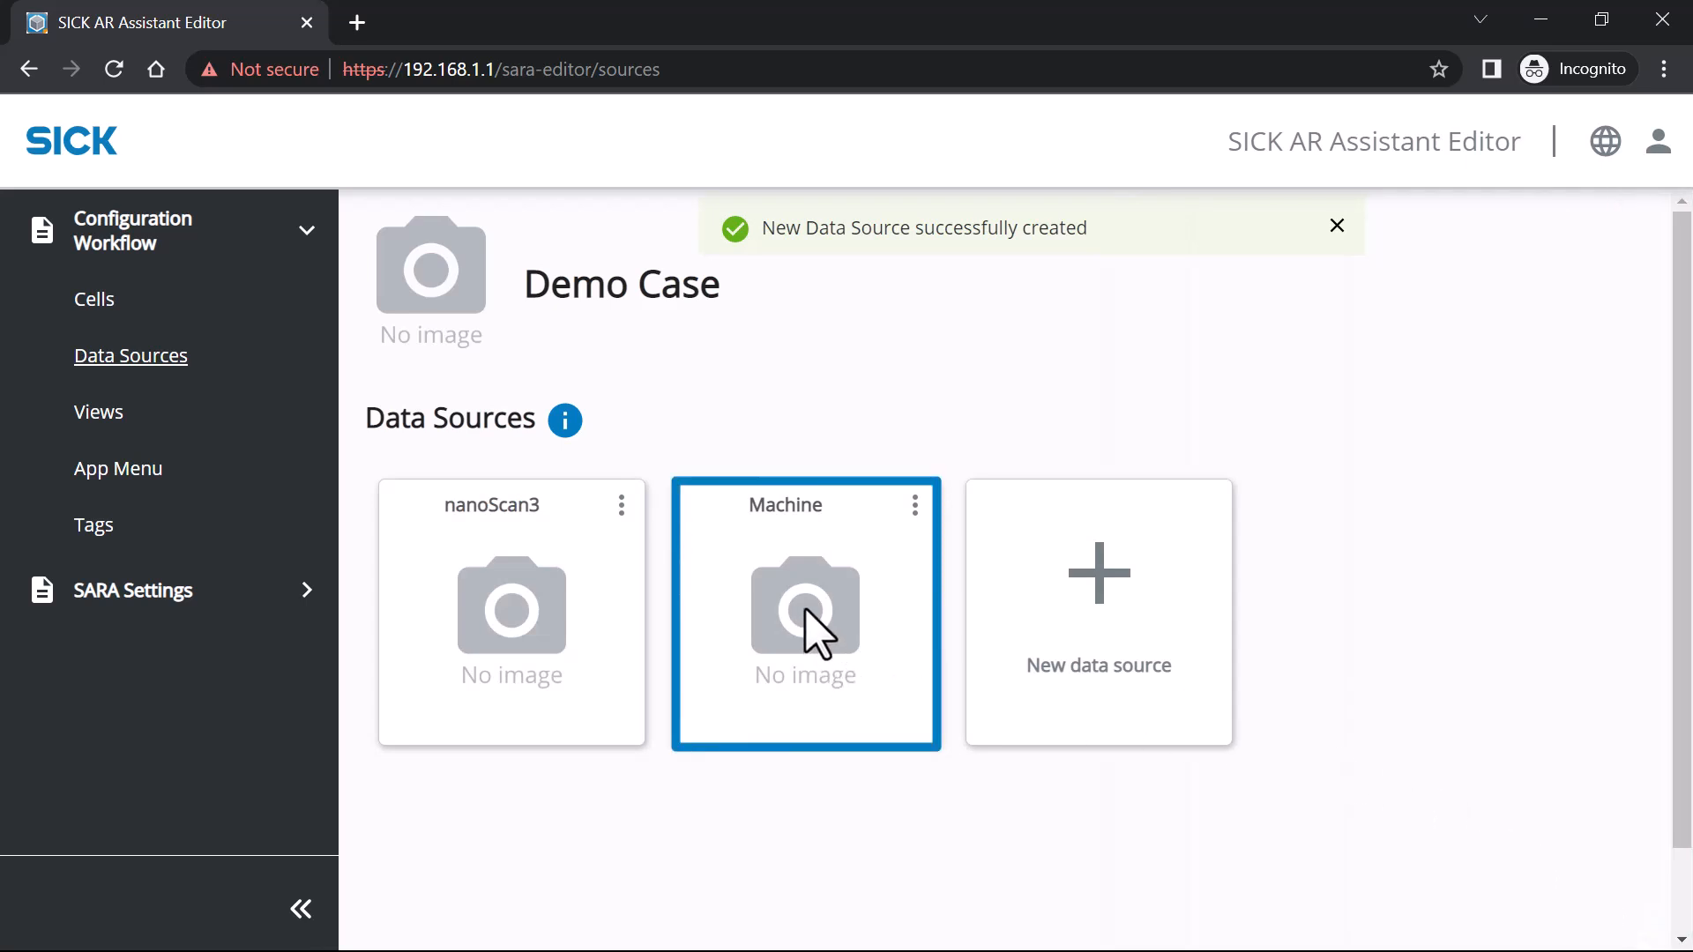